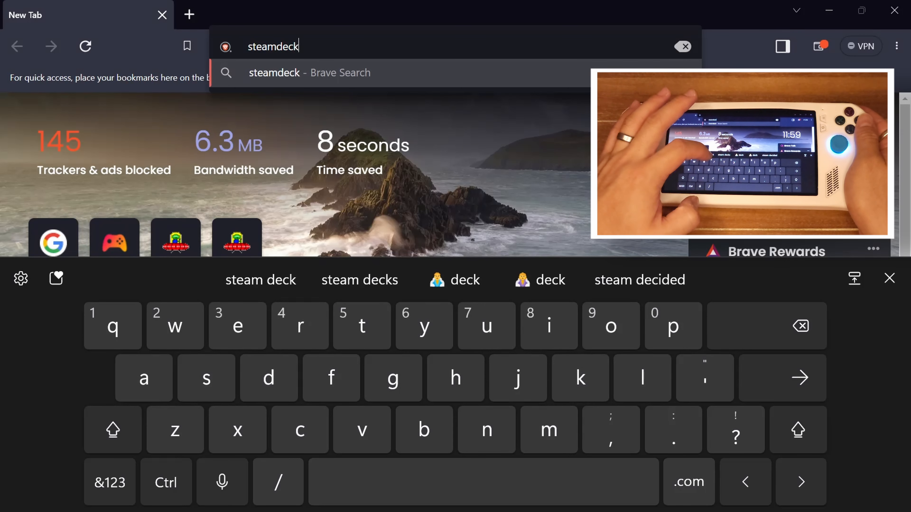
Step: Navigate Brave to steamdeckrepo.com and reach its boot videos listing
type("repo.com")
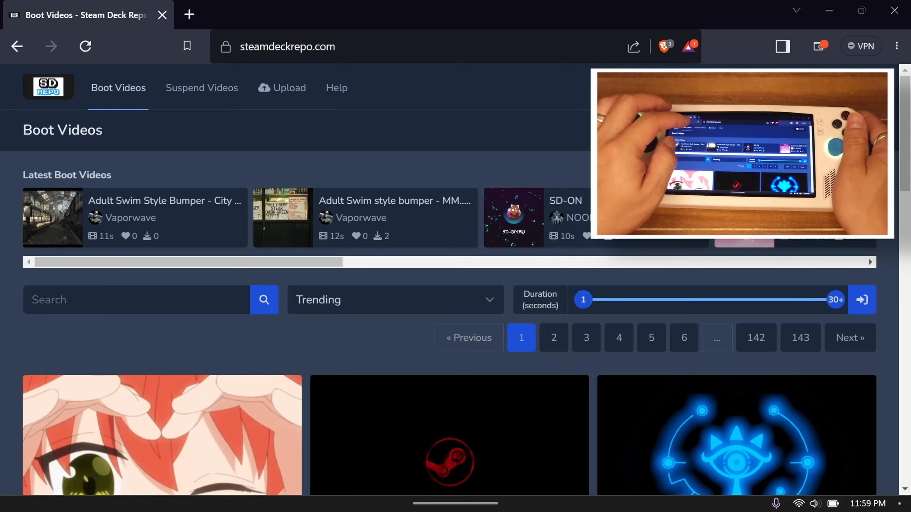
Step: Search the site for 'Psp' and reach the PSP Style (Transition to Steam Logo) video preview
type("Psp")
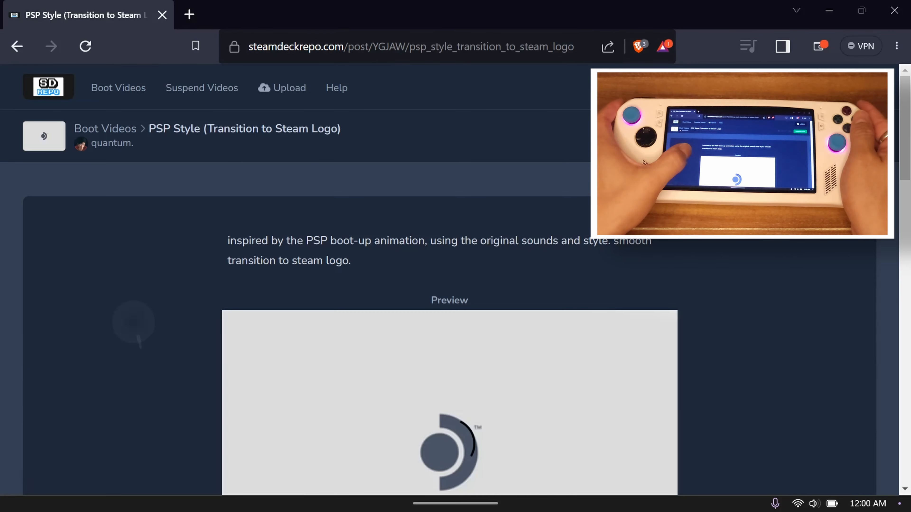
scroll("down", 3)
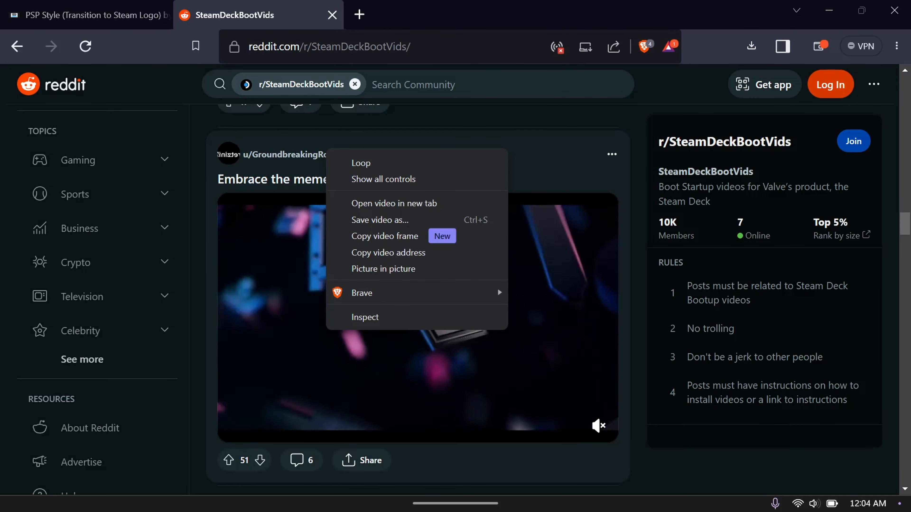
Step: Save the video from r/SteamDeckBootVids' Embrace the meme post to the computer
left_click(378, 220)
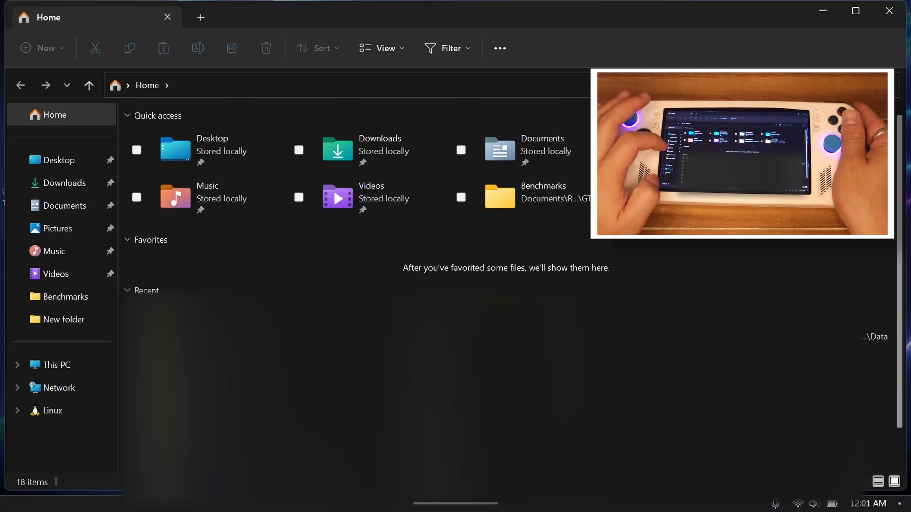
Step: Browse from This PC into C:\Program Files (x86)\Steam\friends
left_click(57, 365)
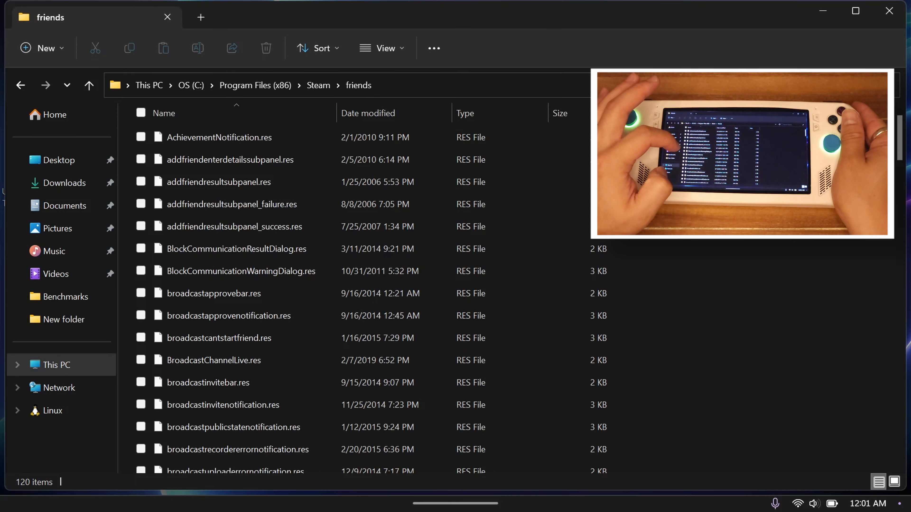
Step: Back in Steam\config, create a new folder named uioverrides with a movies folder inside
left_click(88, 85)
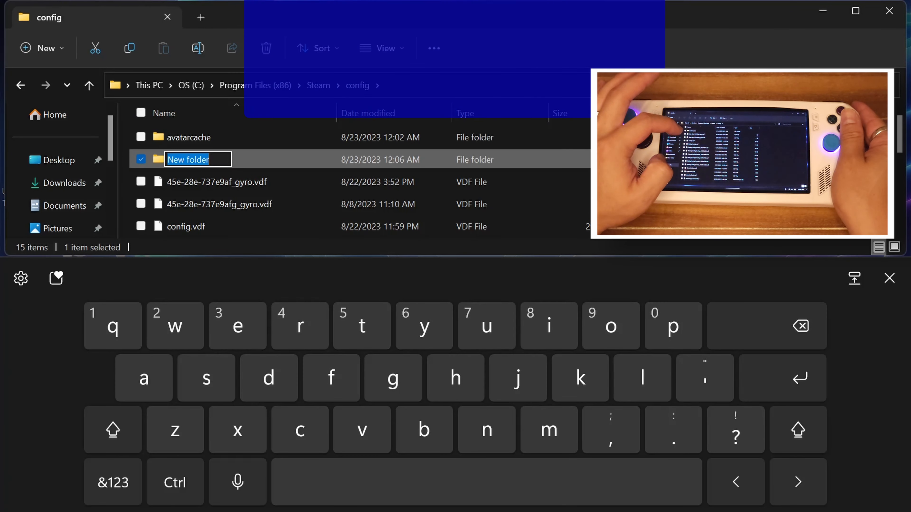
type("uioverri")
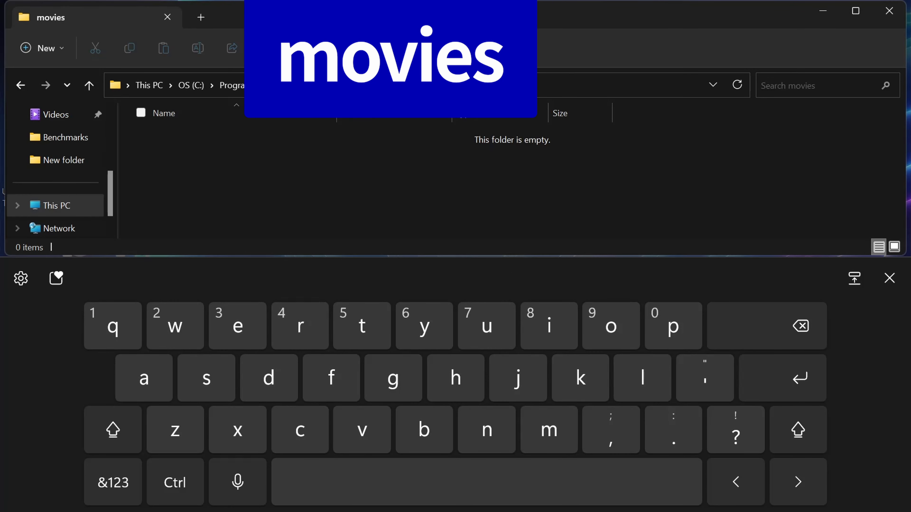
Step: Paste the downloaded .webm into movies and rename it bigpicture_startup.webm
left_click(889, 279)
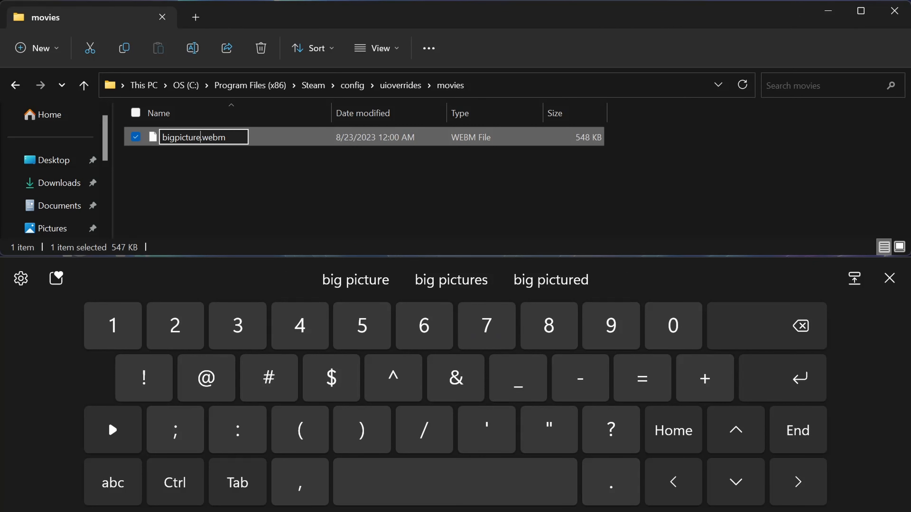
left_click(113, 483)
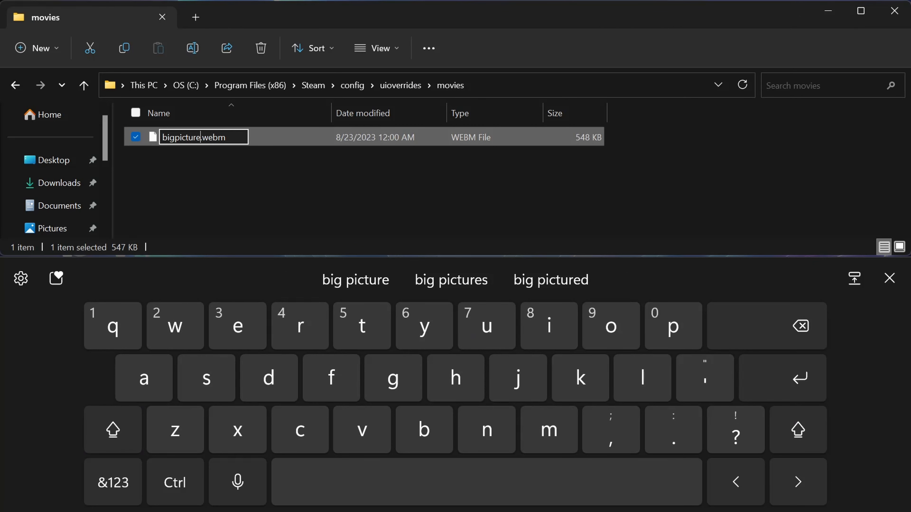
type("_sta")
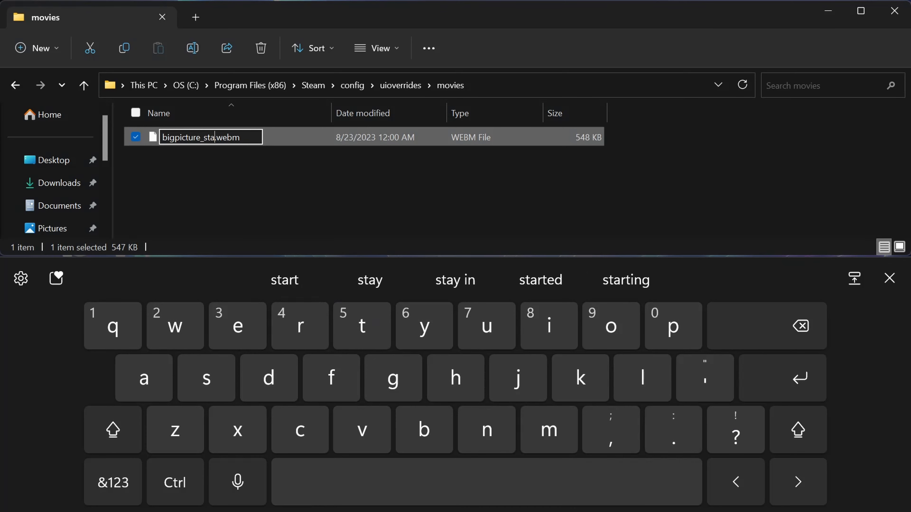
key("Enter")
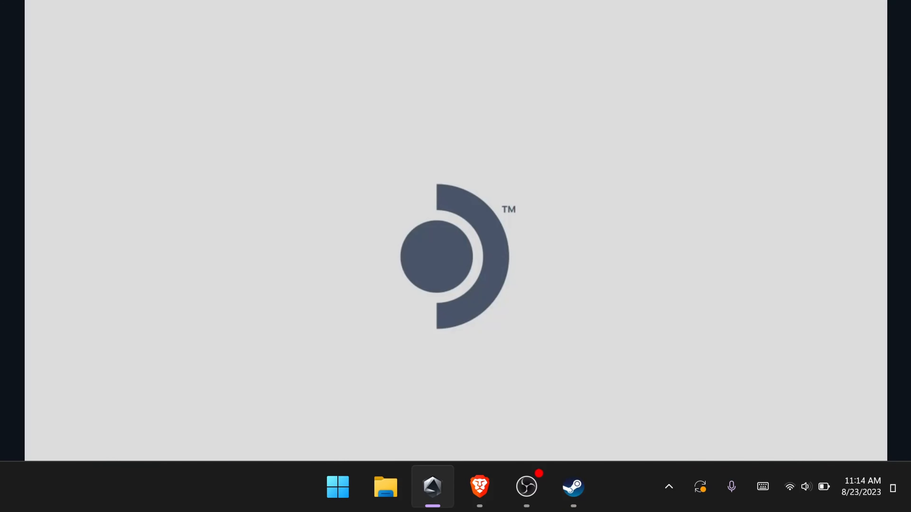
Step: Launch Steam Big Picture so the PSP boot video plays, then show the FRIENDS activity
left_click(573, 489)
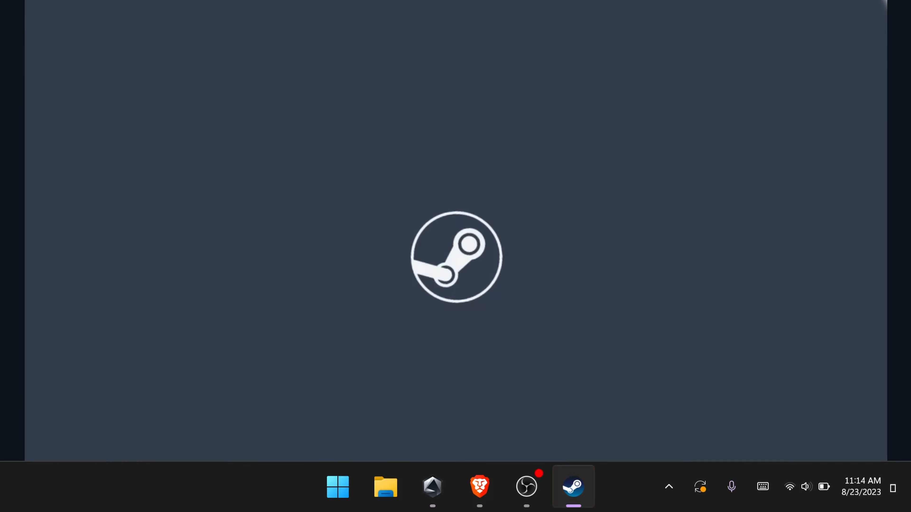
left_click(572, 489)
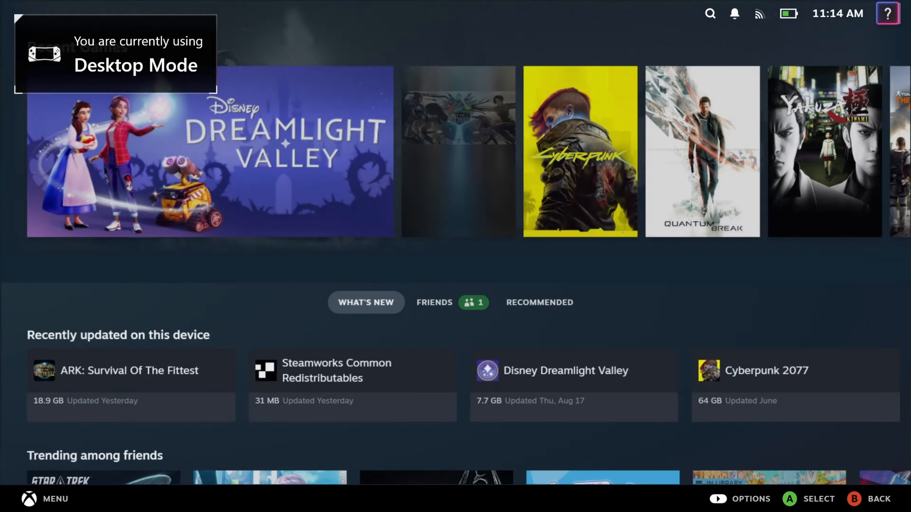
left_click(436, 46)
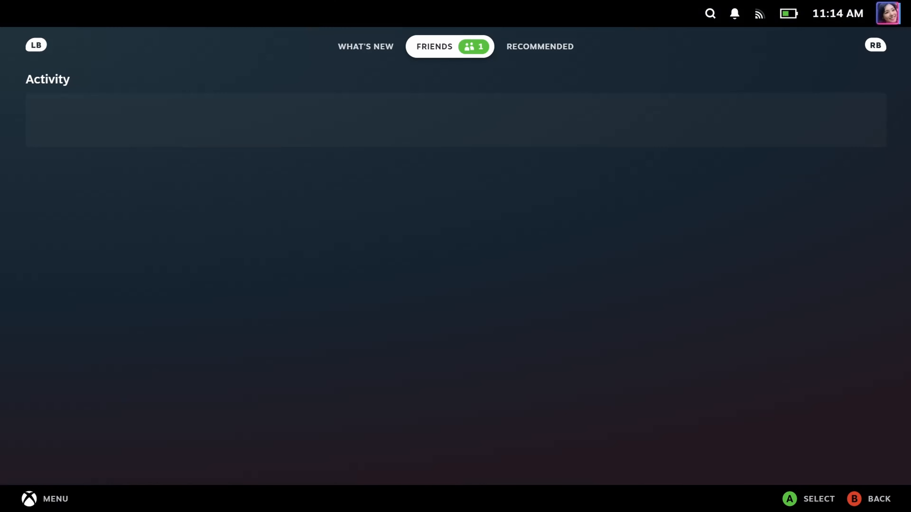
scroll("down", 3)
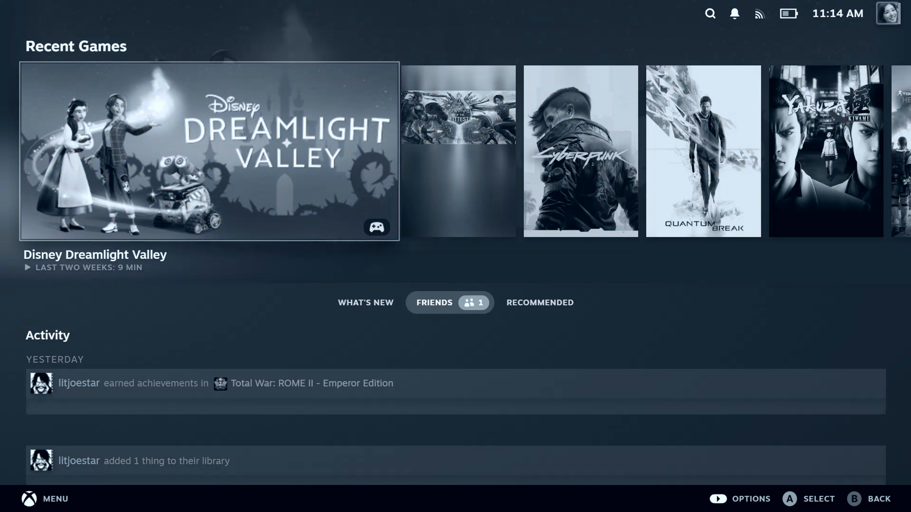